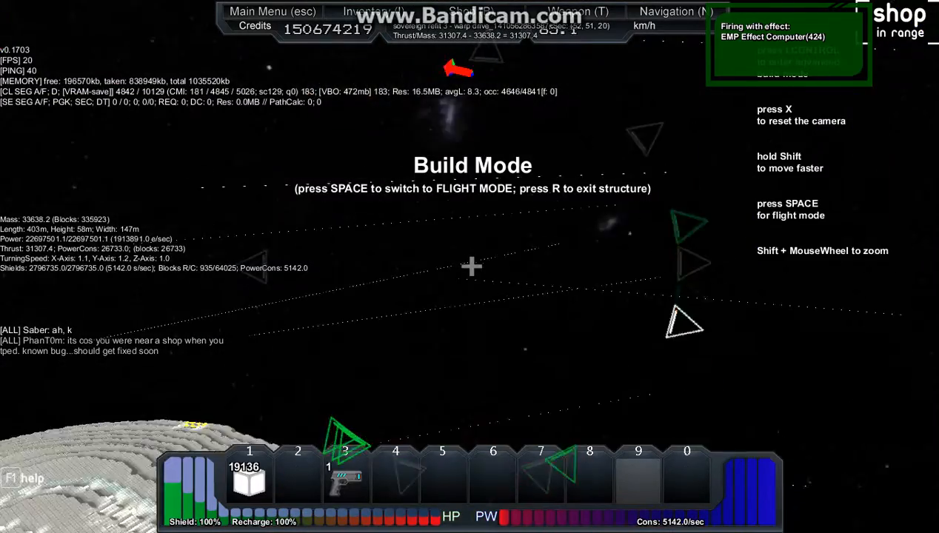
pyautogui.press('space')
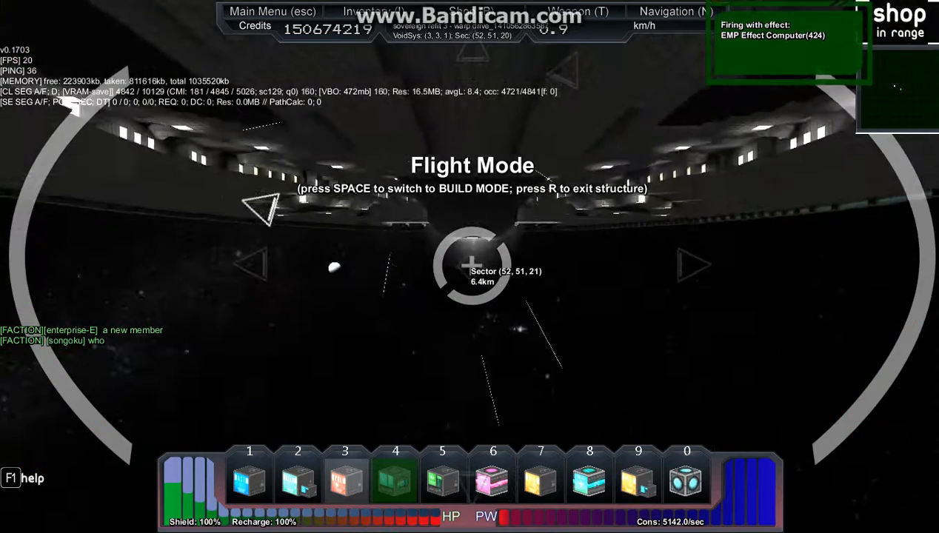
pyautogui.press('space')
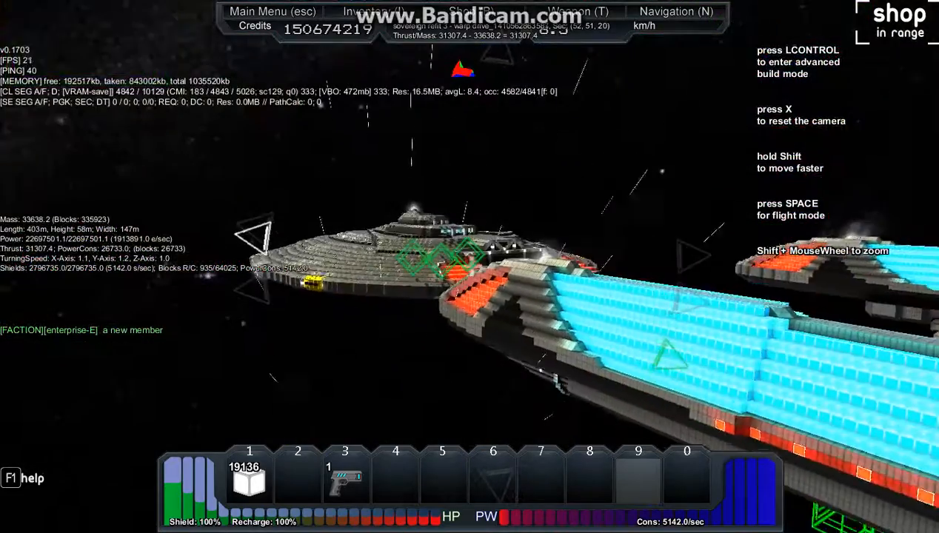
pyautogui.press('LCONTROL')
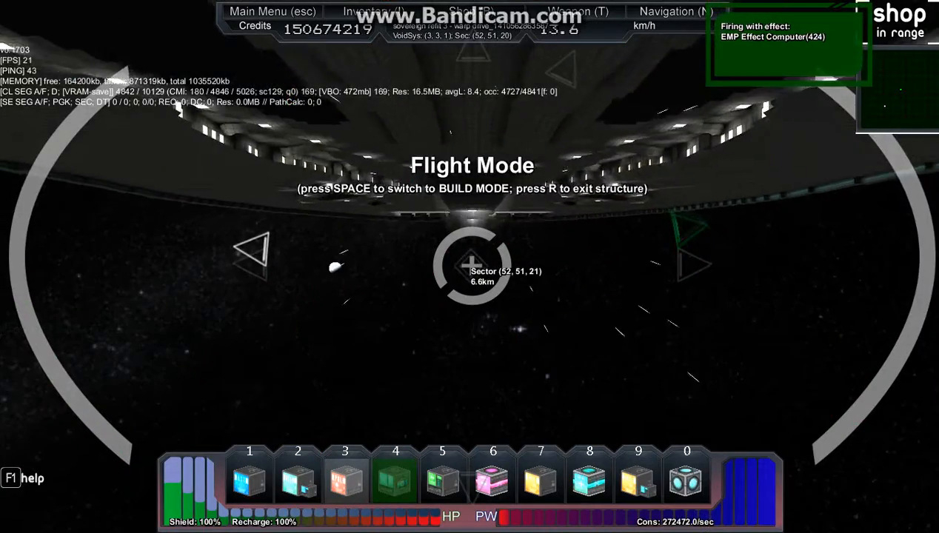
pyautogui.press('space')
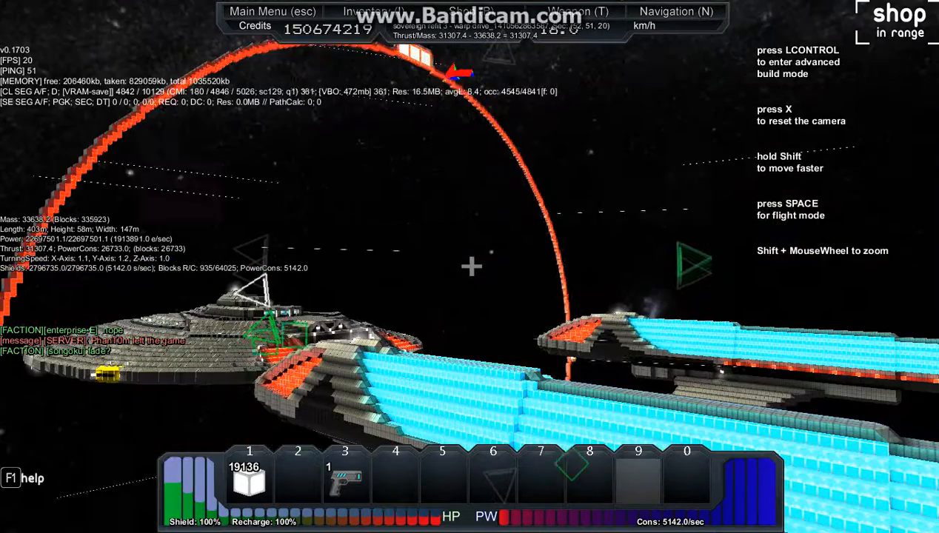
pyautogui.press('LCONTROL')
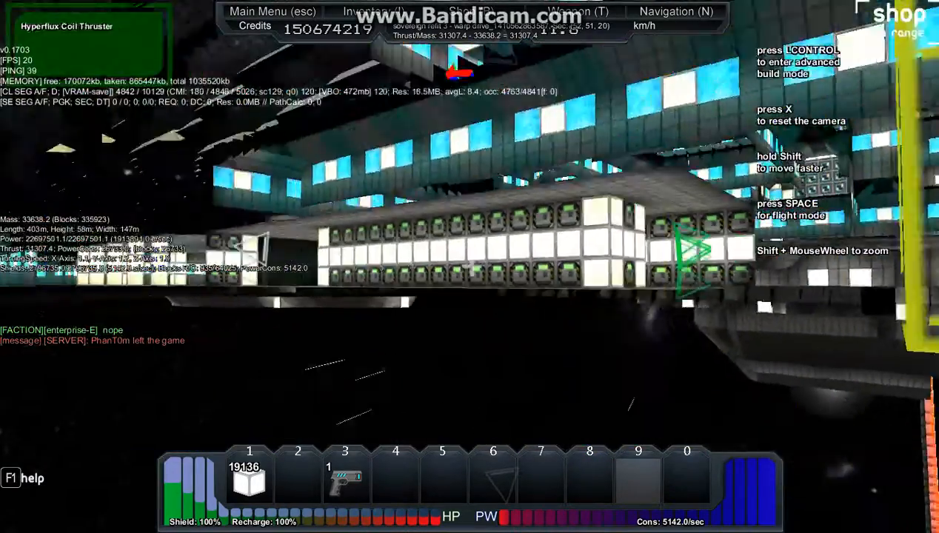
pyautogui.press('SPACE')
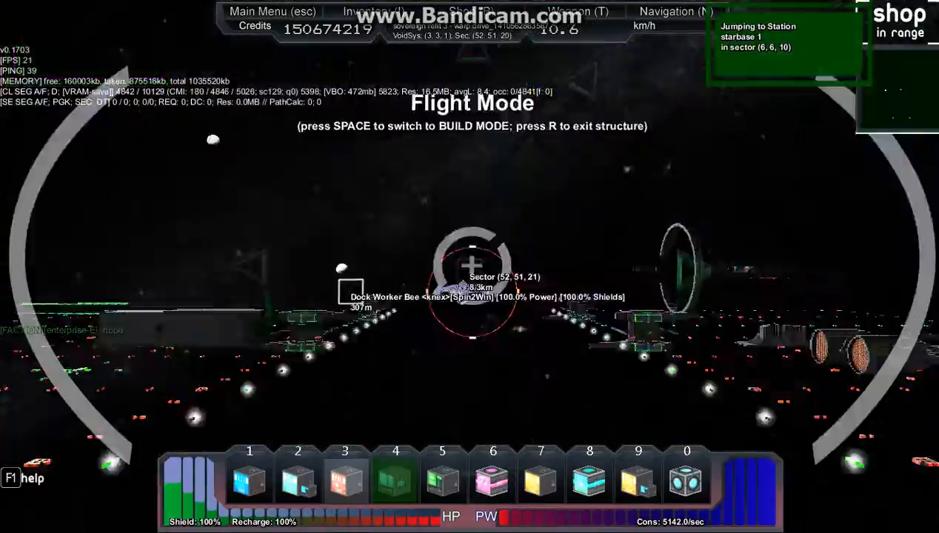